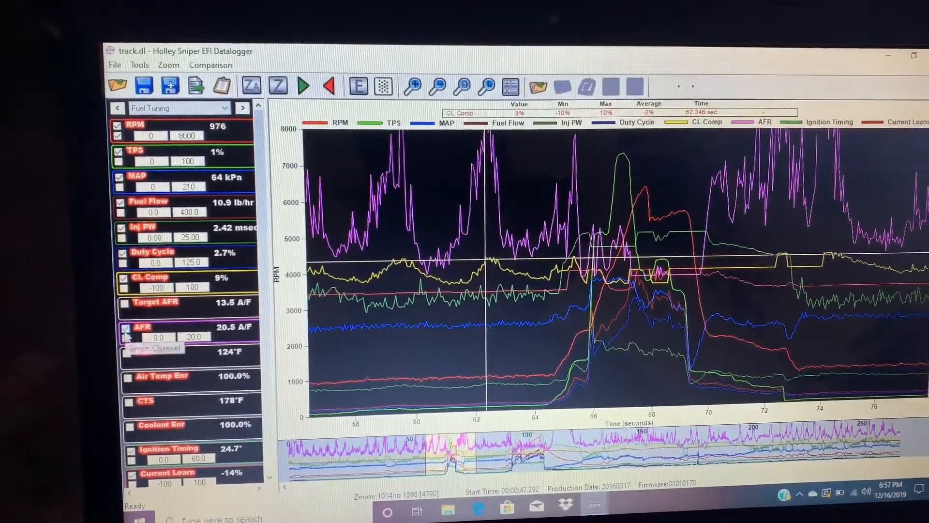
- Hide the AFR trace from the track.dl graph, leaving the other channels plotted
{"action": "left_click", "coordinate": [125, 335]}
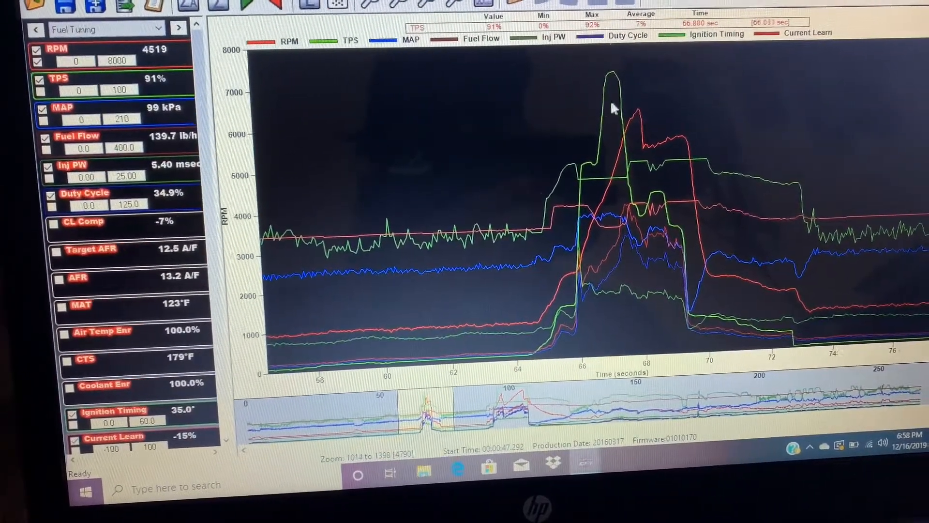
{"action": "mouse_move", "coordinate": [648, 133]}
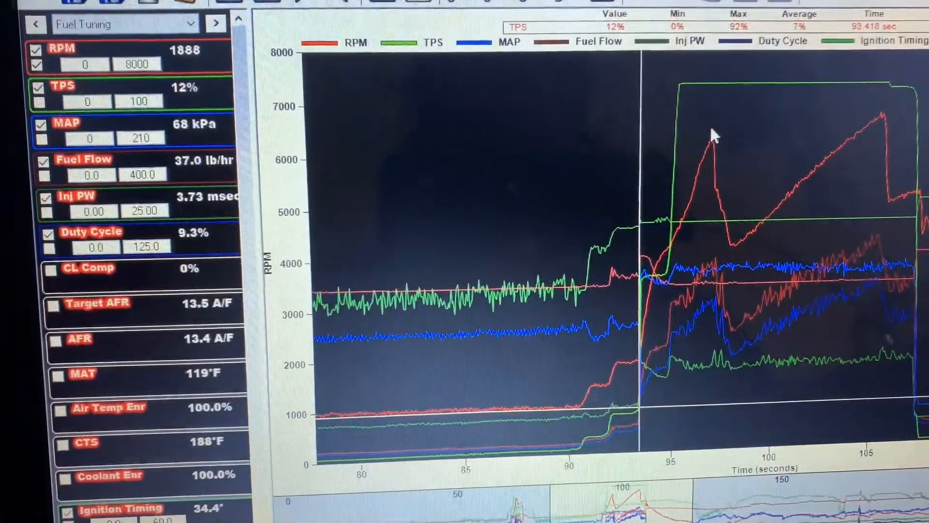
{"action": "mouse_move", "coordinate": [749, 131]}
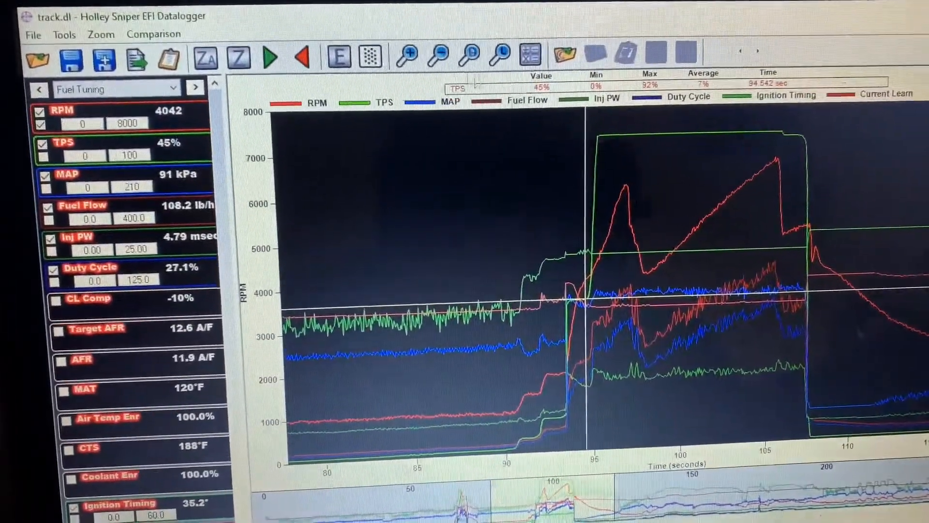
{"action": "left_click", "coordinate": [436, 62]}
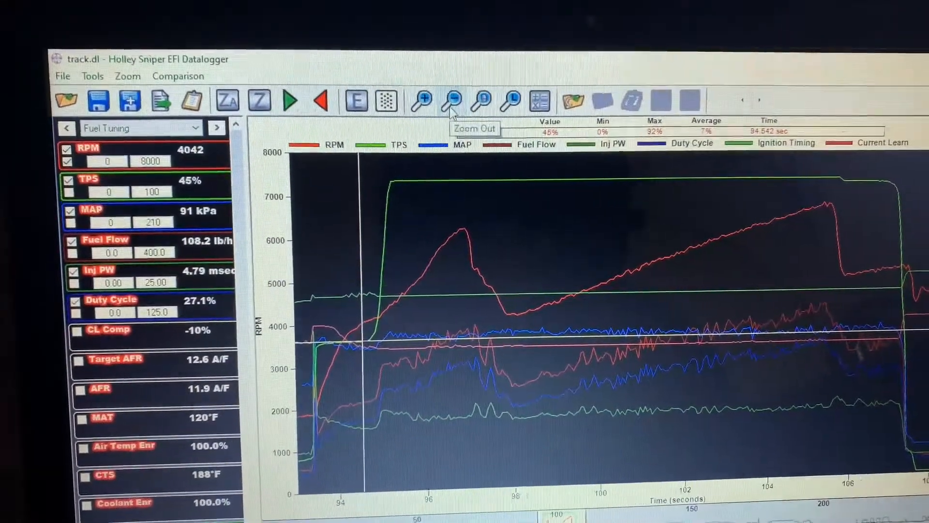
{"action": "left_click", "coordinate": [451, 100]}
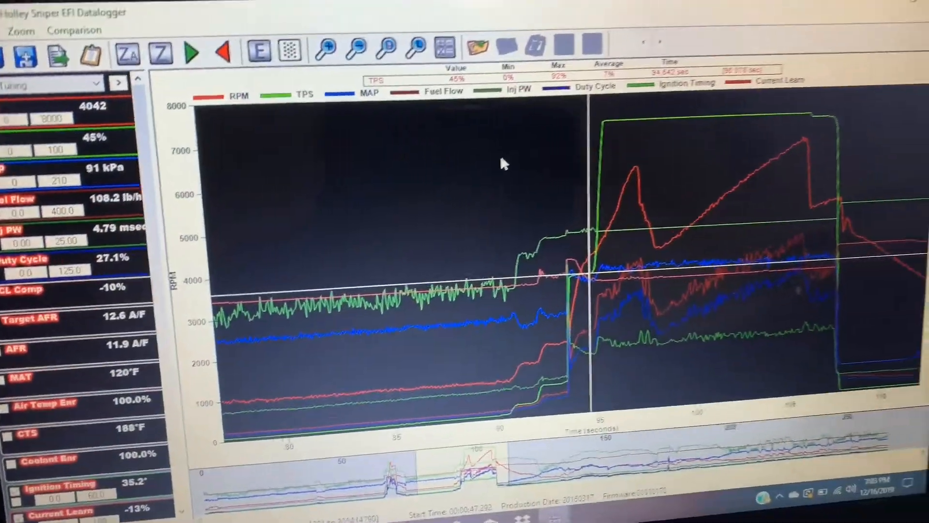